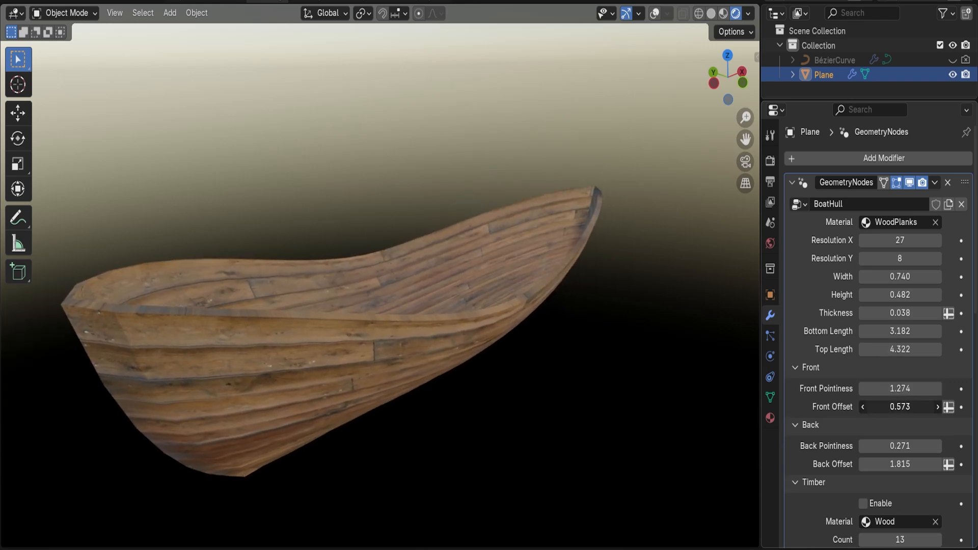
Enable Timber, Capping and Keel, with Timber Count 10 and Type Circle.
click(863, 445)
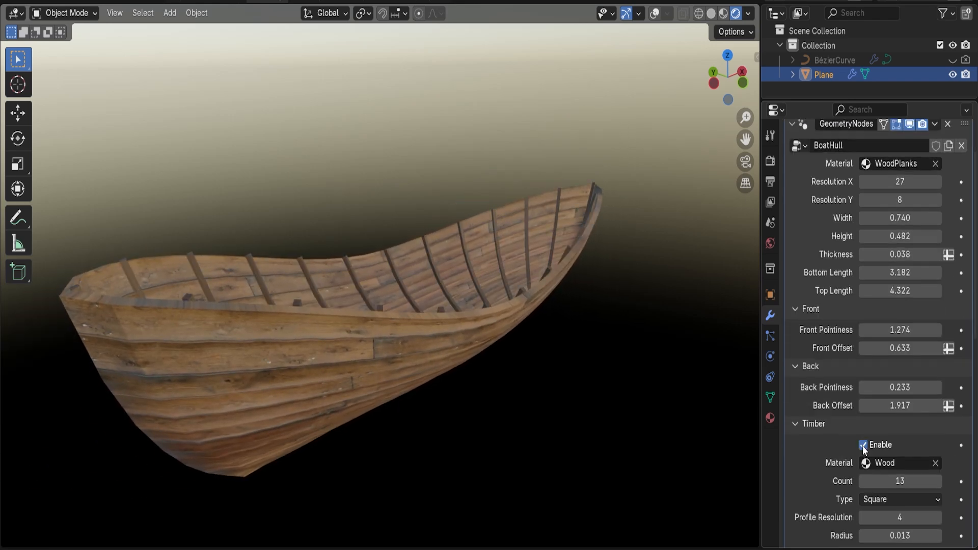
click(900, 499)
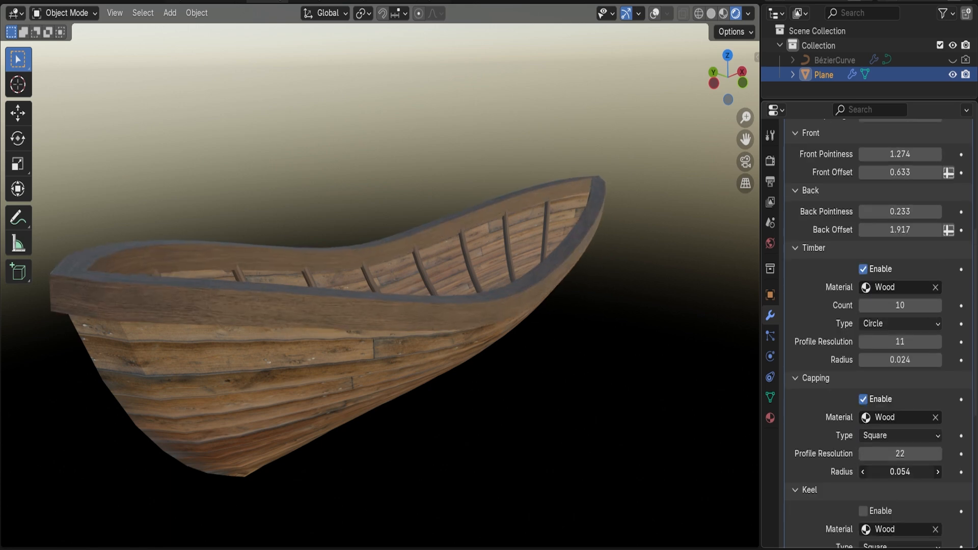
scroll(down, 3)
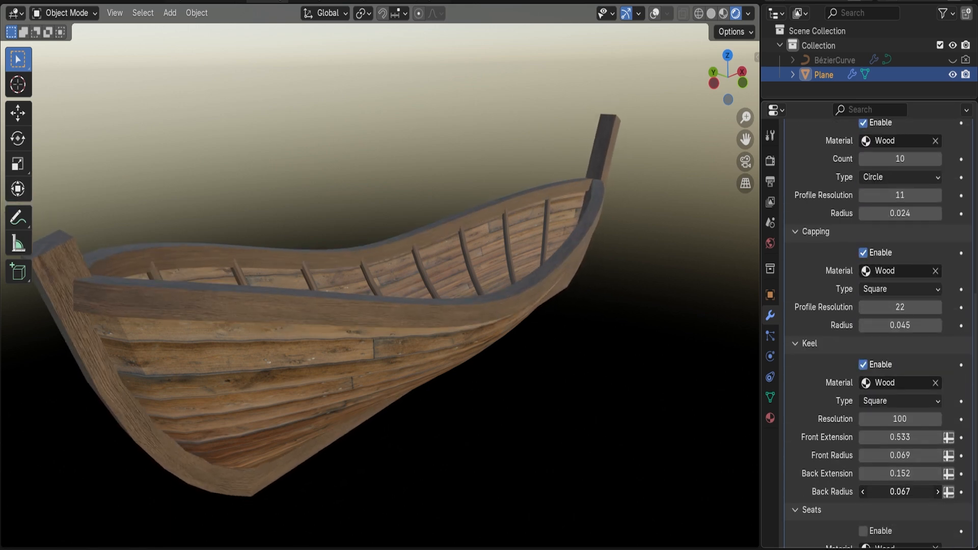
scroll(down, 3)
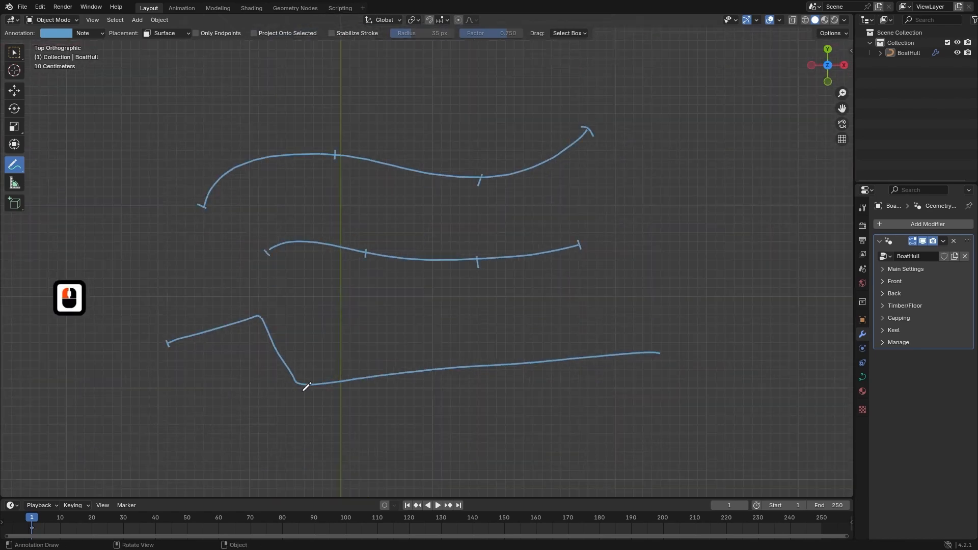
Assign the Wood material to the capping and enable five seats.
scroll(down, 3)
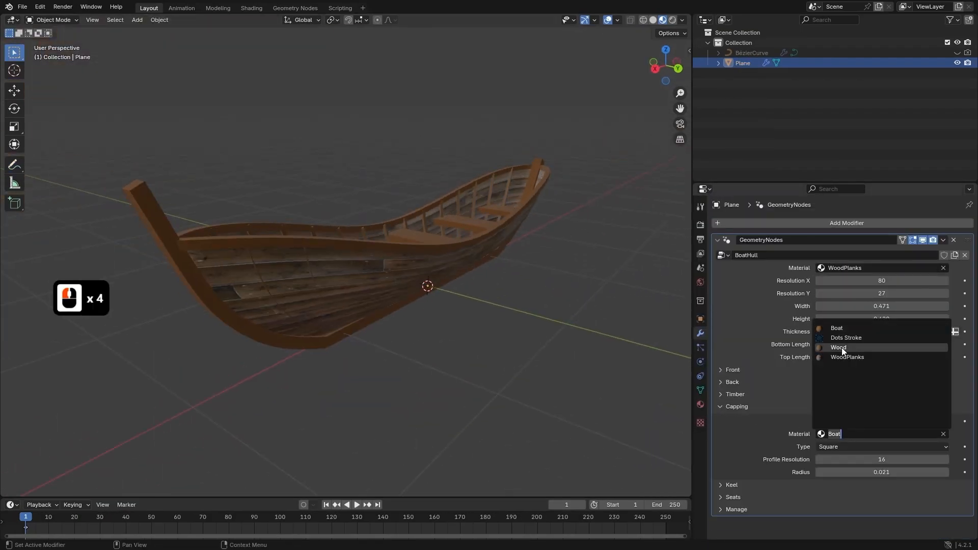
click(839, 348)
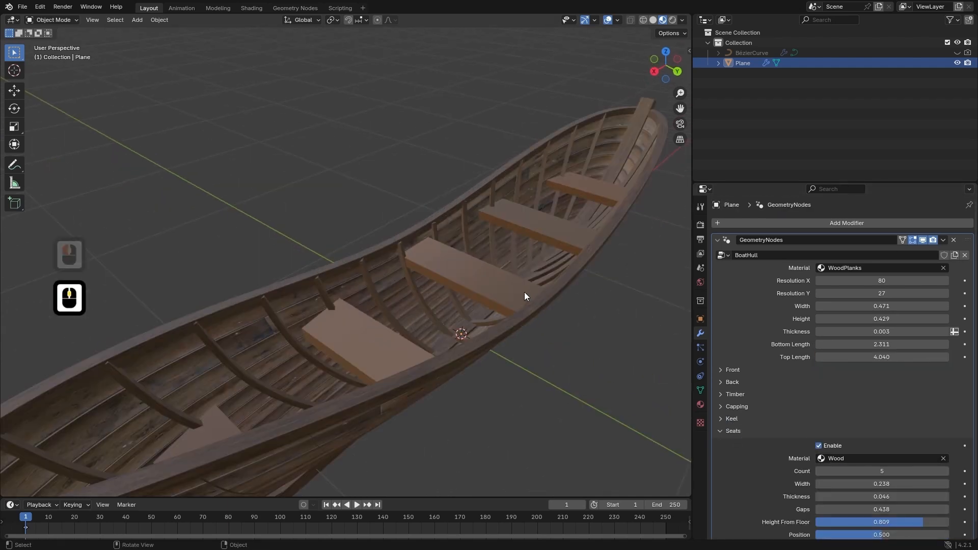
click(295, 7)
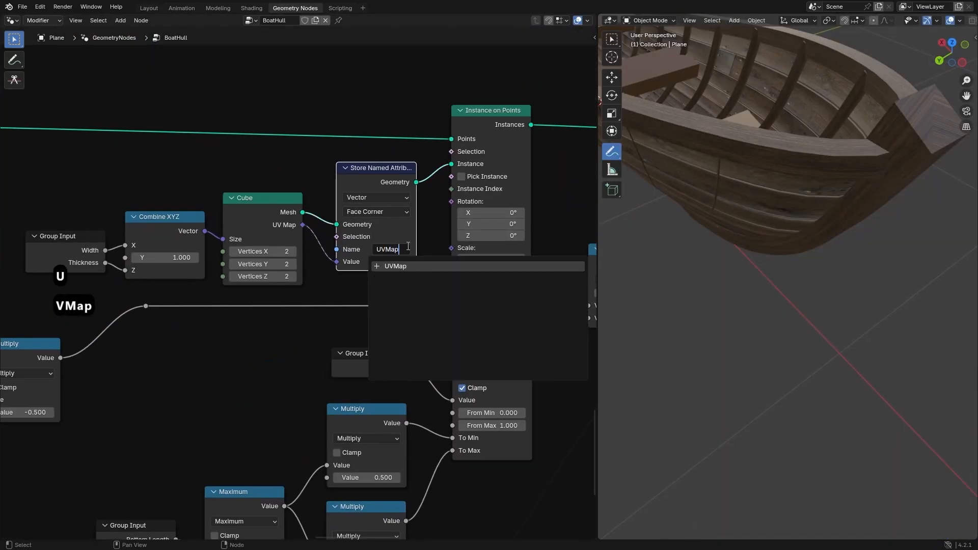
Check the Wood material's UVMap Attribute node, then reduce Seats Count to 2.
click(252, 7)
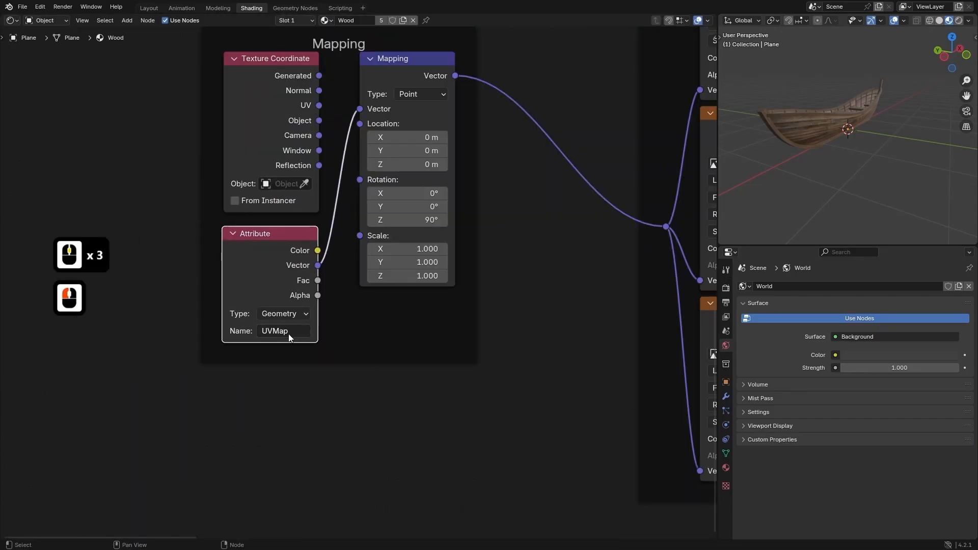
scroll(down, 3)
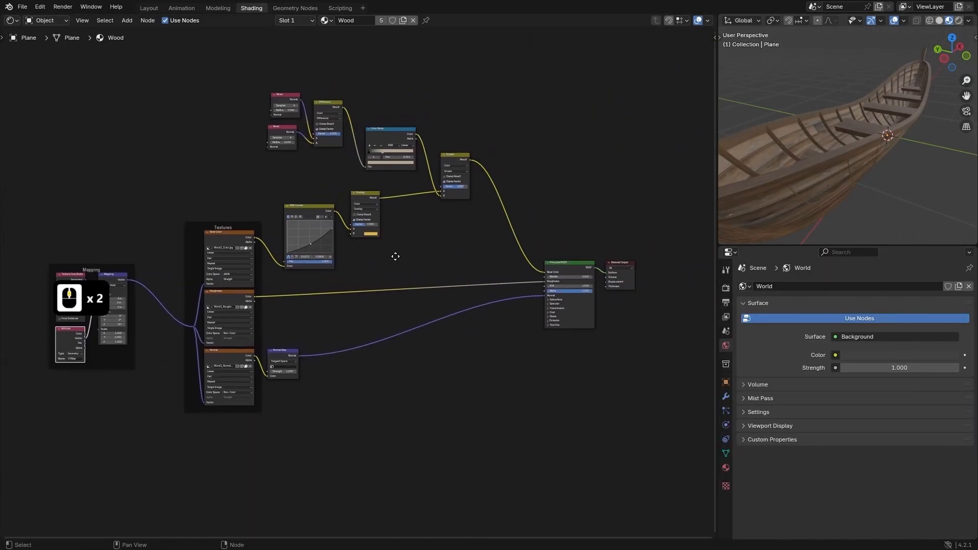
click(148, 7)
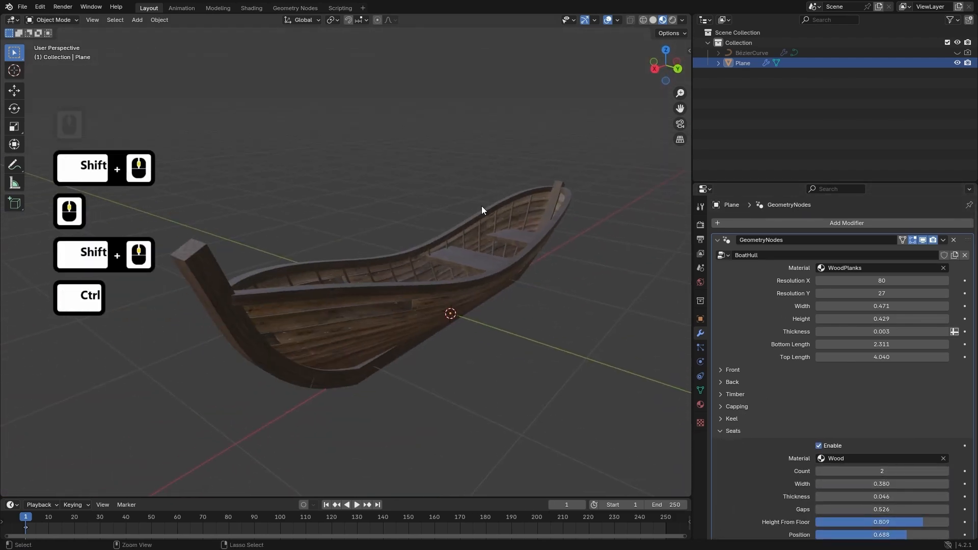
Show the BoatHull group's curve-generation nodes in the Geometry Nodes workspace.
click(295, 7)
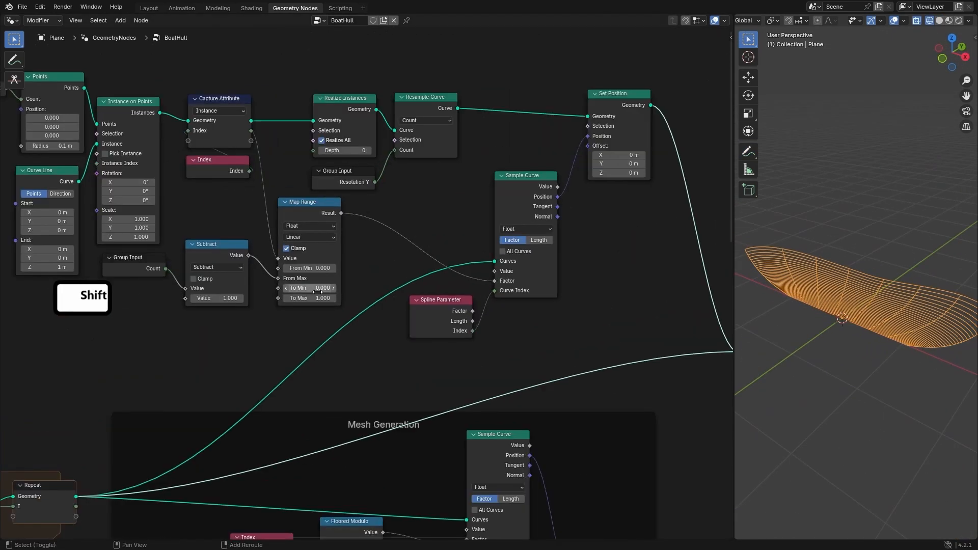
Preview the Set Curve Normal and CurveToSupport stage as round timber tubes.
click(149, 7)
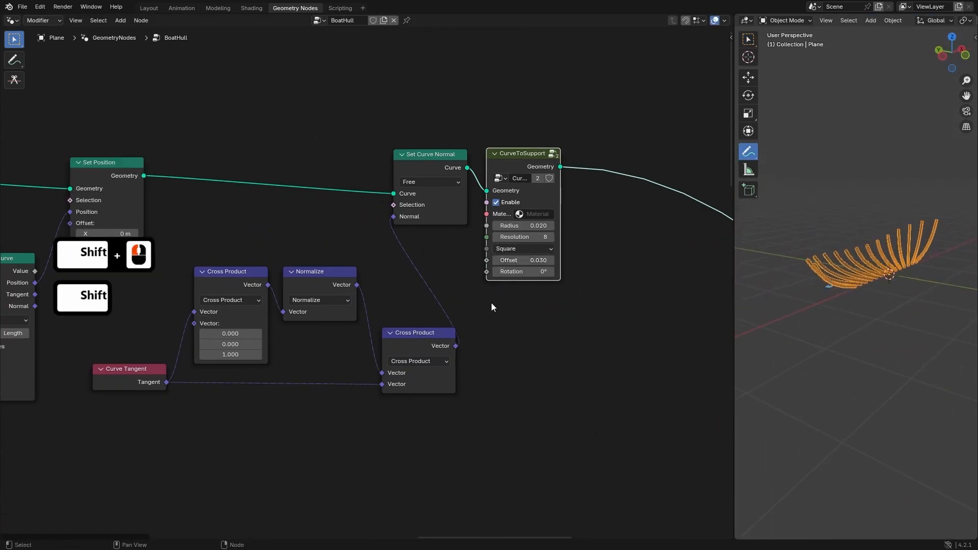
text(m)
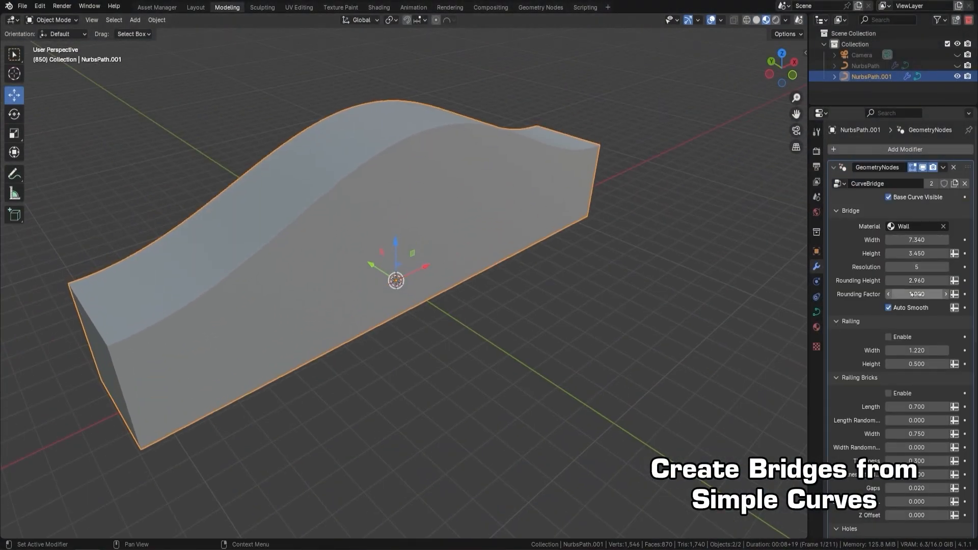
Enable Holes and Holes Bricks on the CurveBridge, then enter Weight Paint on the Meadow plane.
key(Tab)
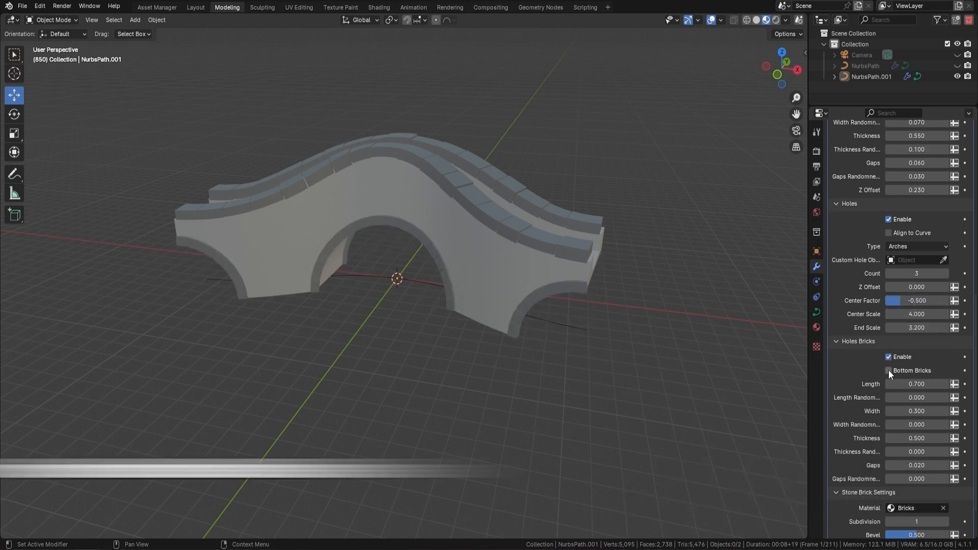
click(888, 371)
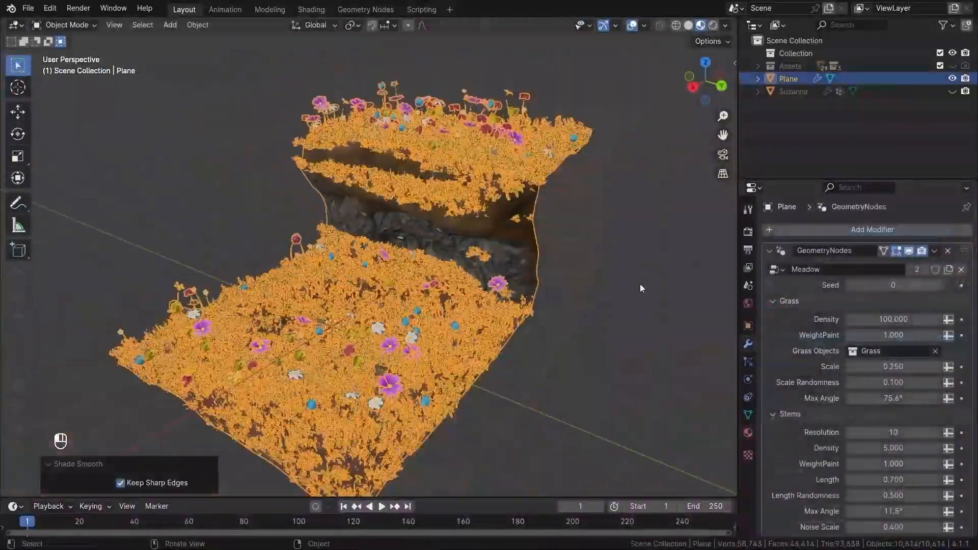
click(62, 24)
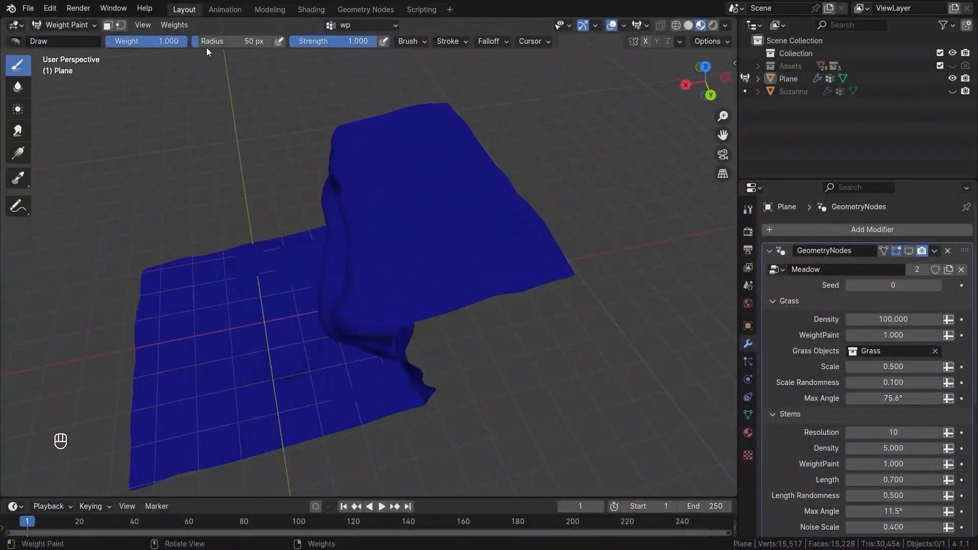